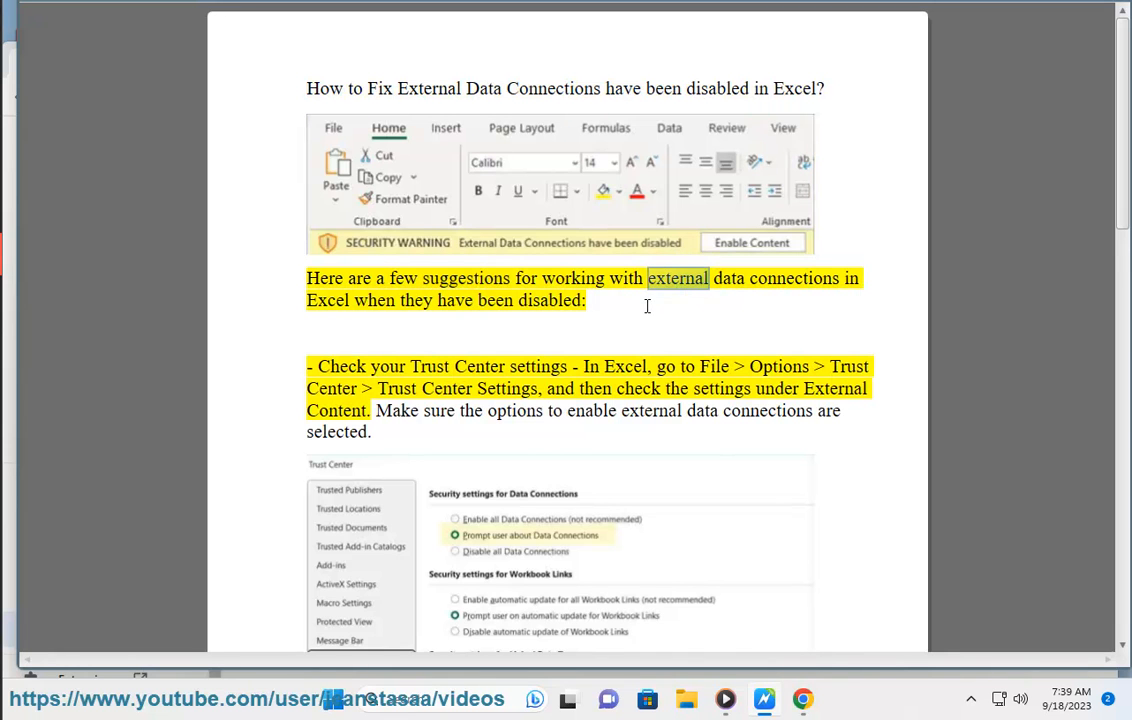
Reach the full Trust Center settings through Excel's Options, Trust Center page
double_click(548, 300)
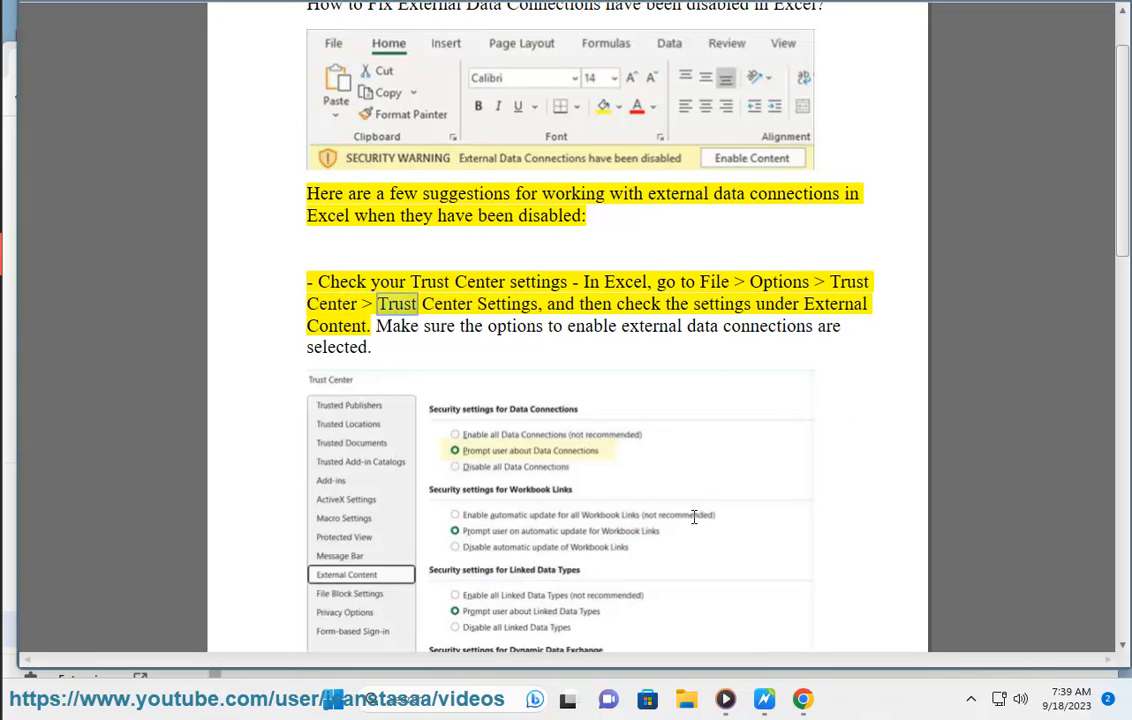
click(822, 700)
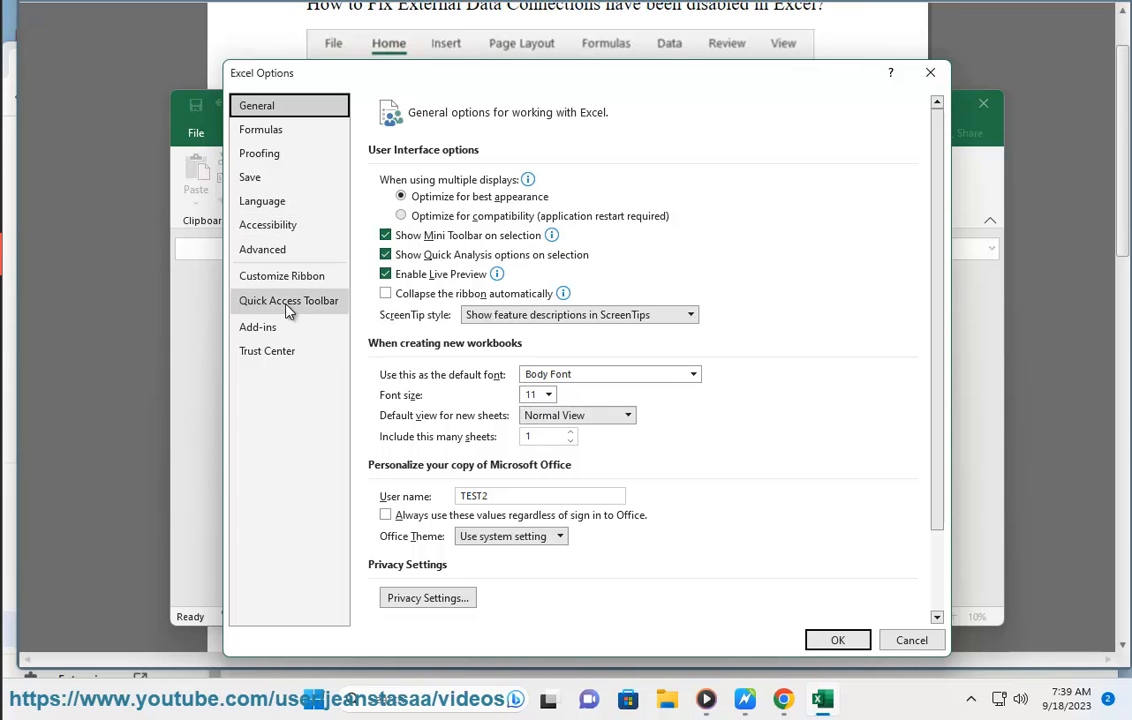
mouse_move(288, 248)
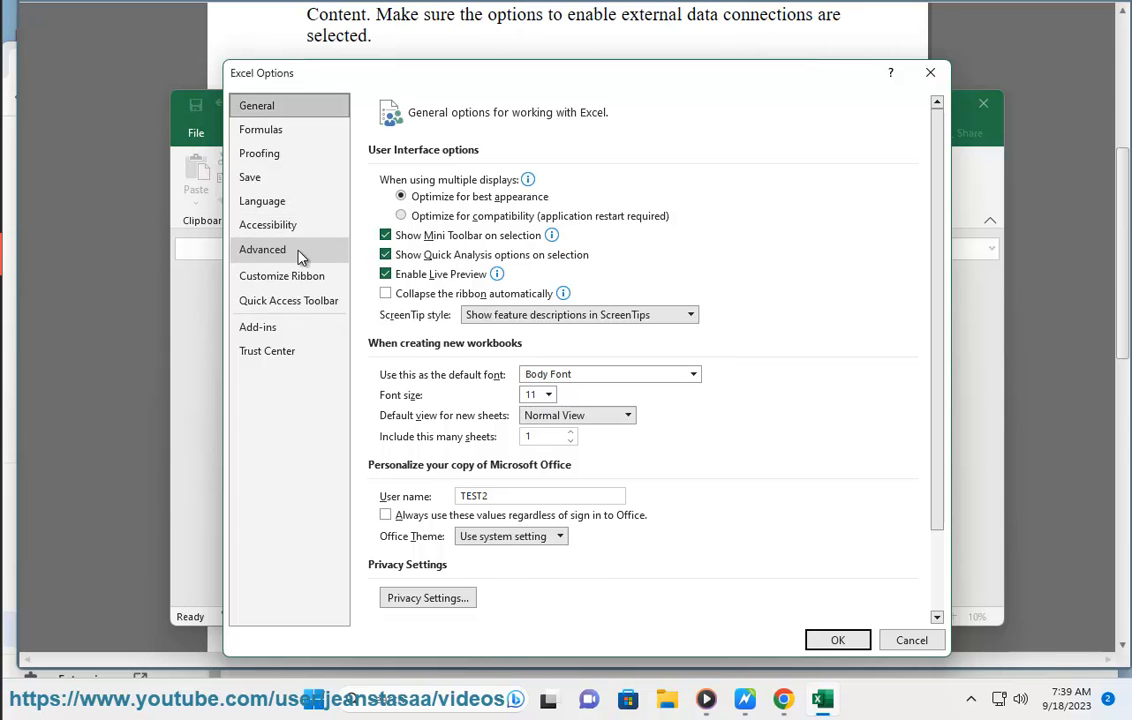
click(268, 350)
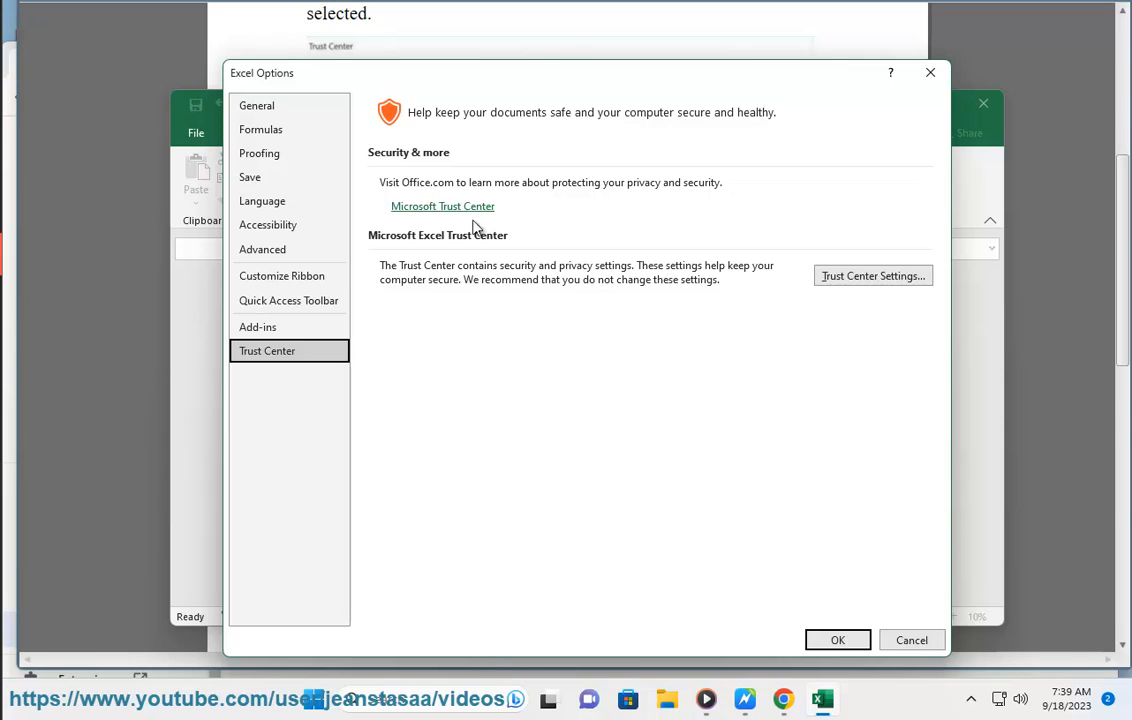
click(872, 276)
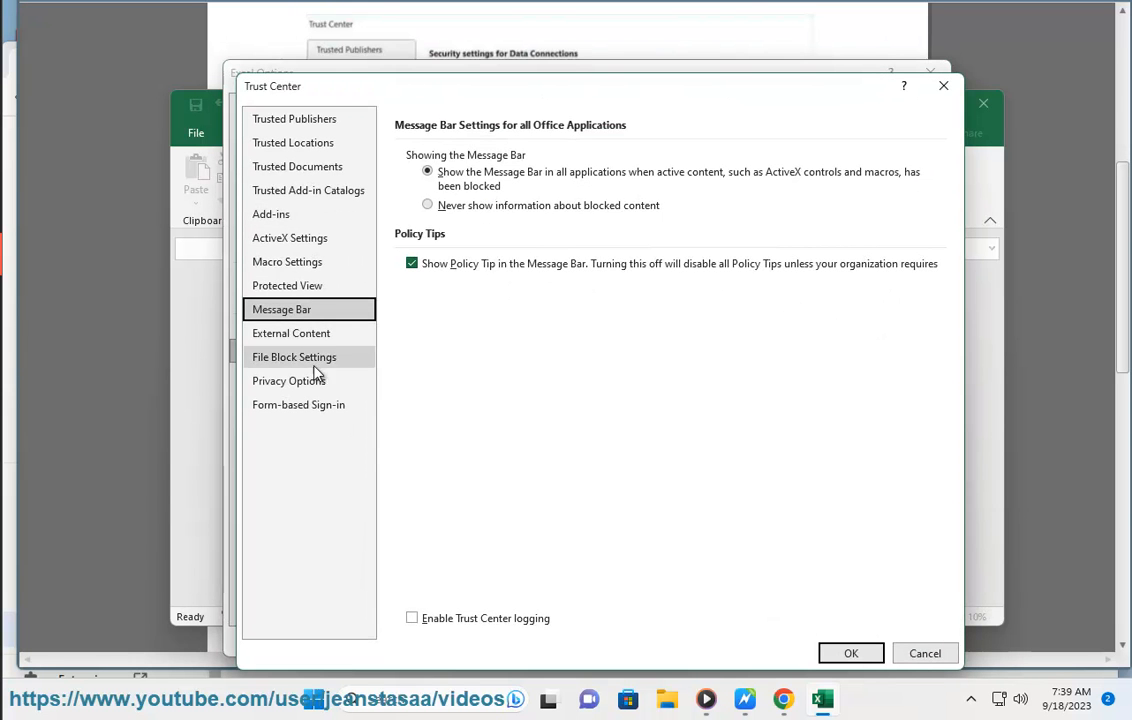
click(292, 332)
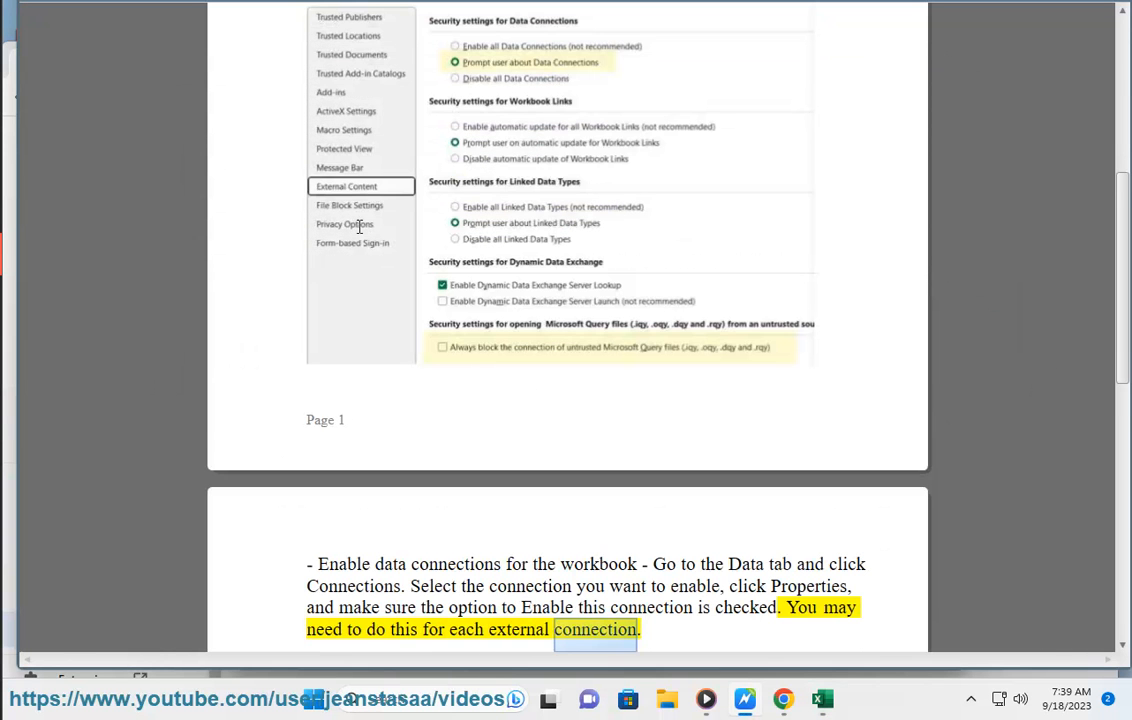
Scroll down through the guide's remaining Trust Center tips
scroll(down, 3)
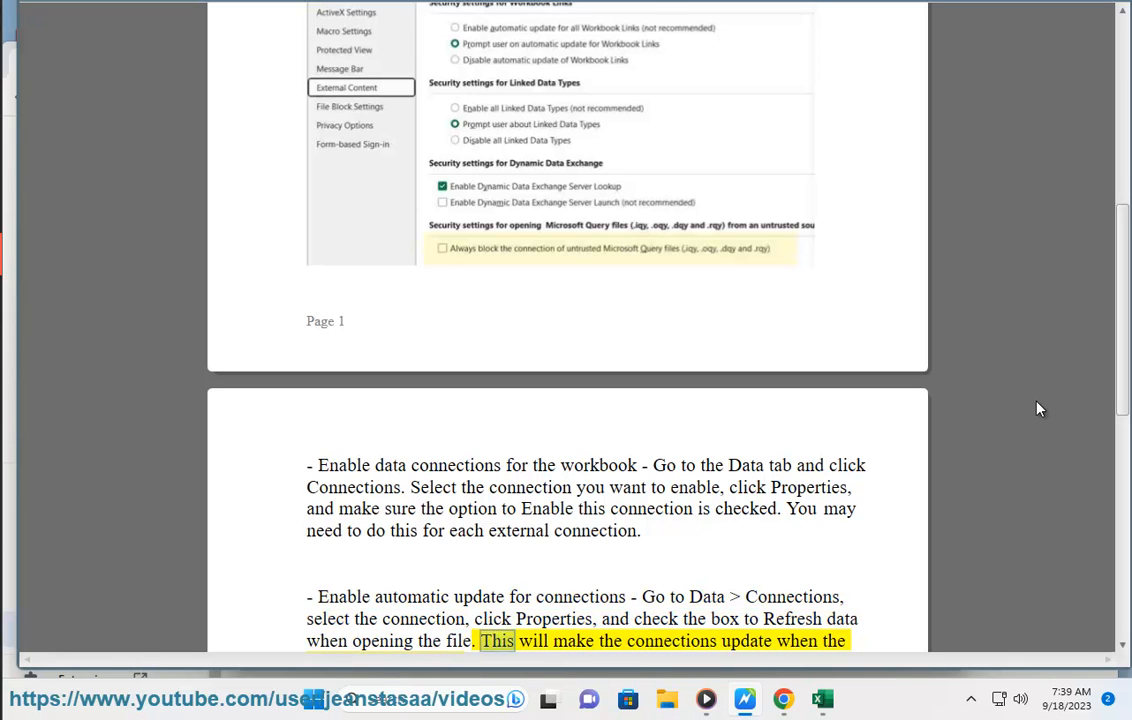
scroll(down, 3)
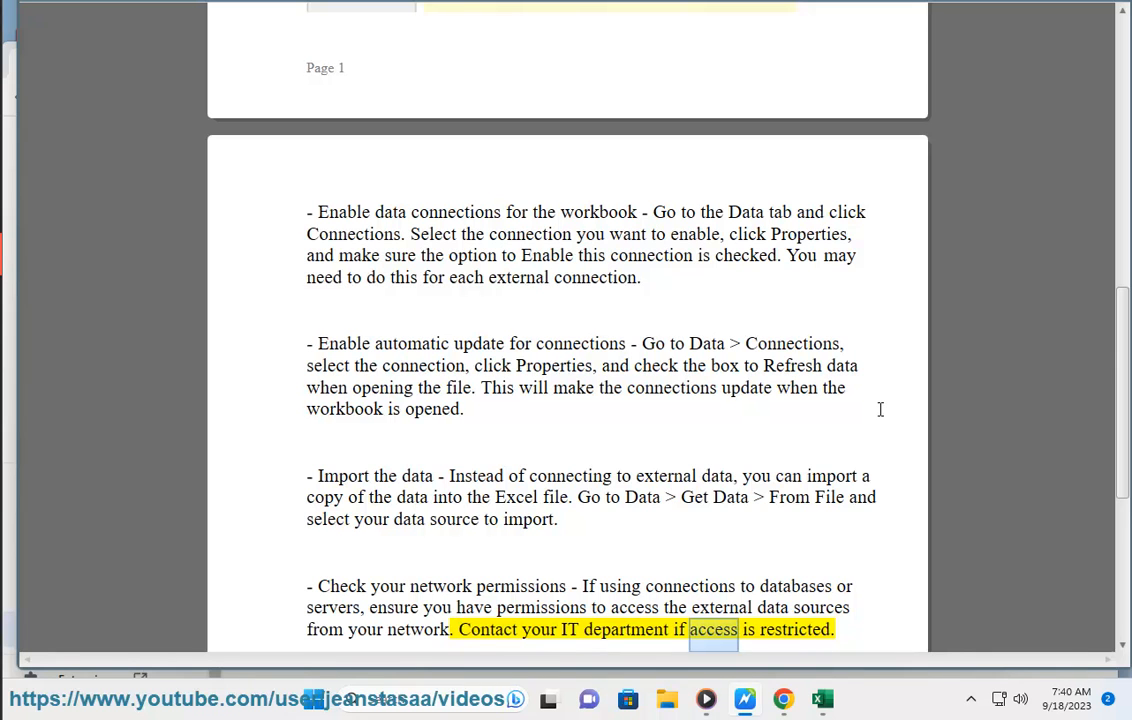
scroll(down, 3)
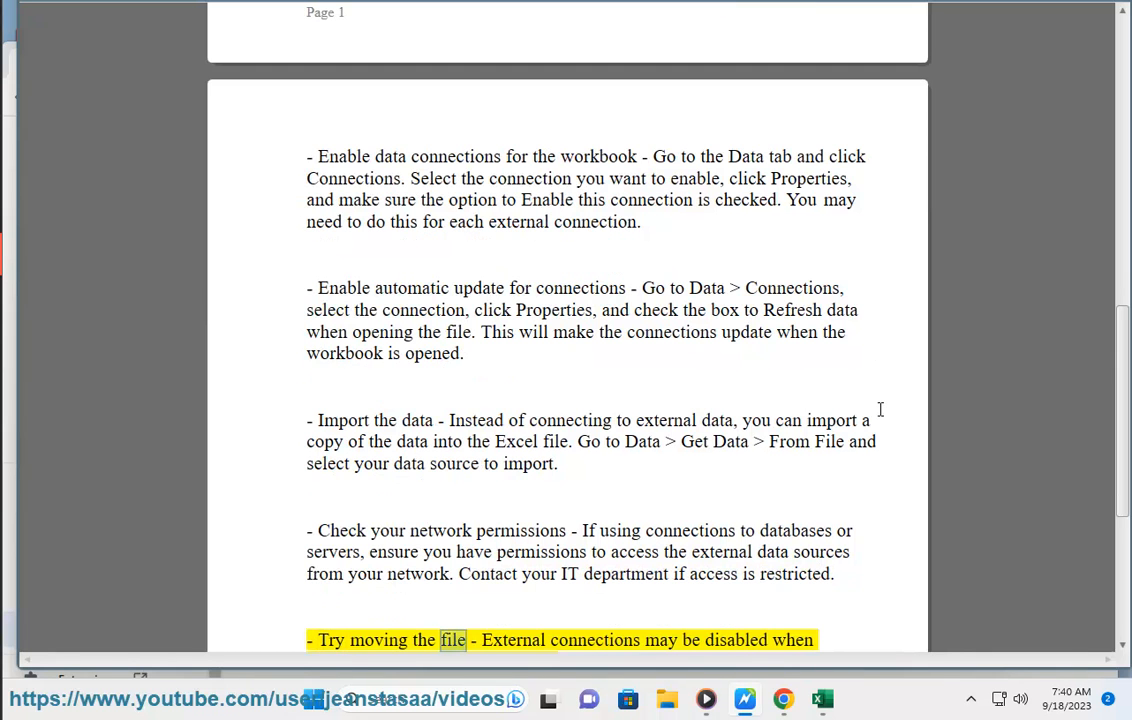
scroll(down, 3)
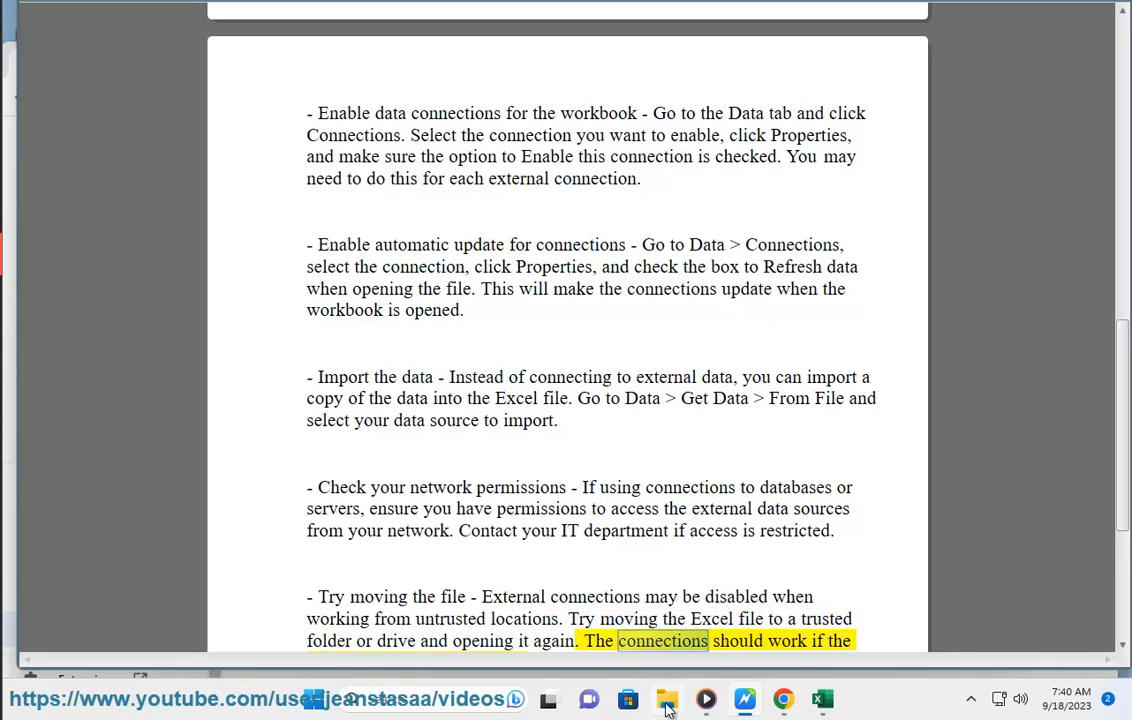
Show This PC with the computer's drives in a File Explorer window
click(666, 700)
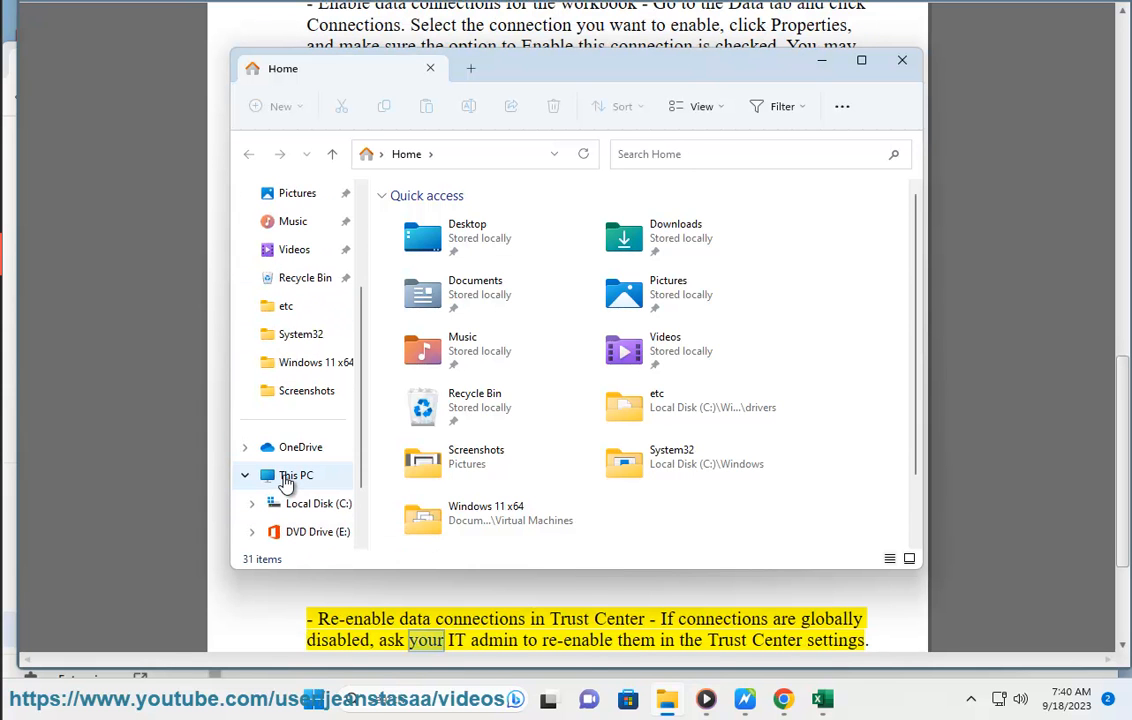
click(296, 476)
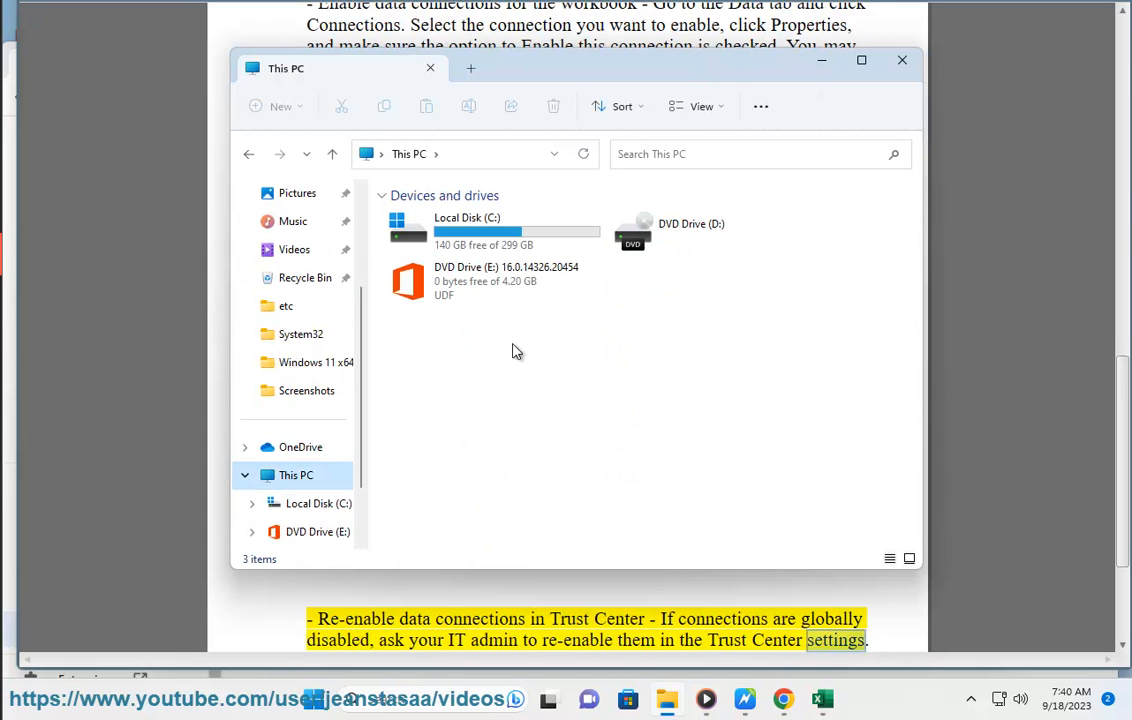